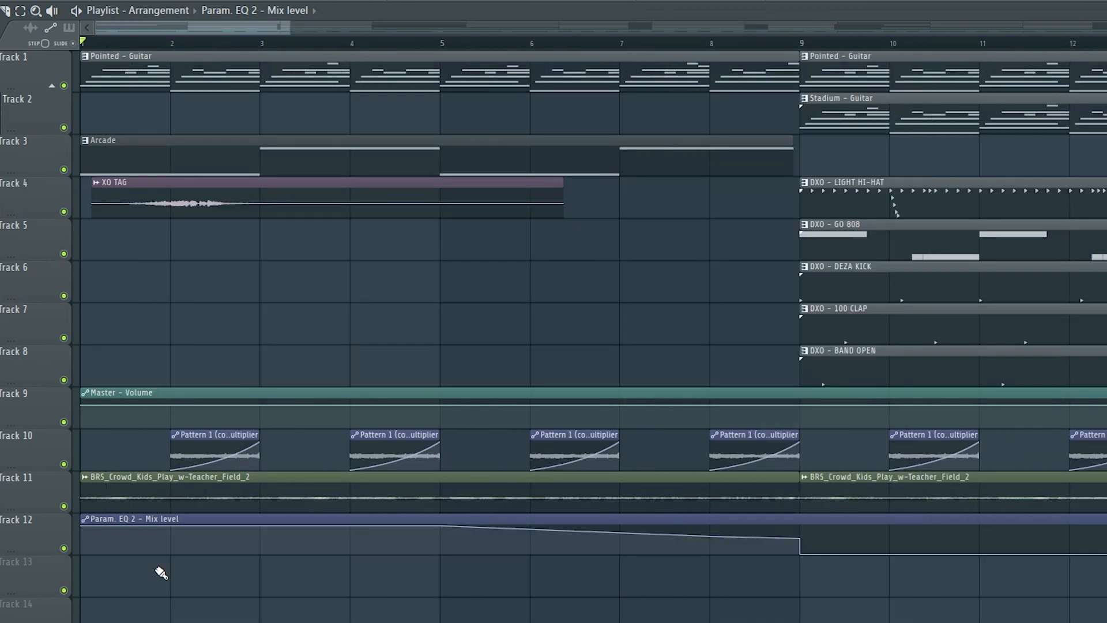
mouse_move(275, 163)
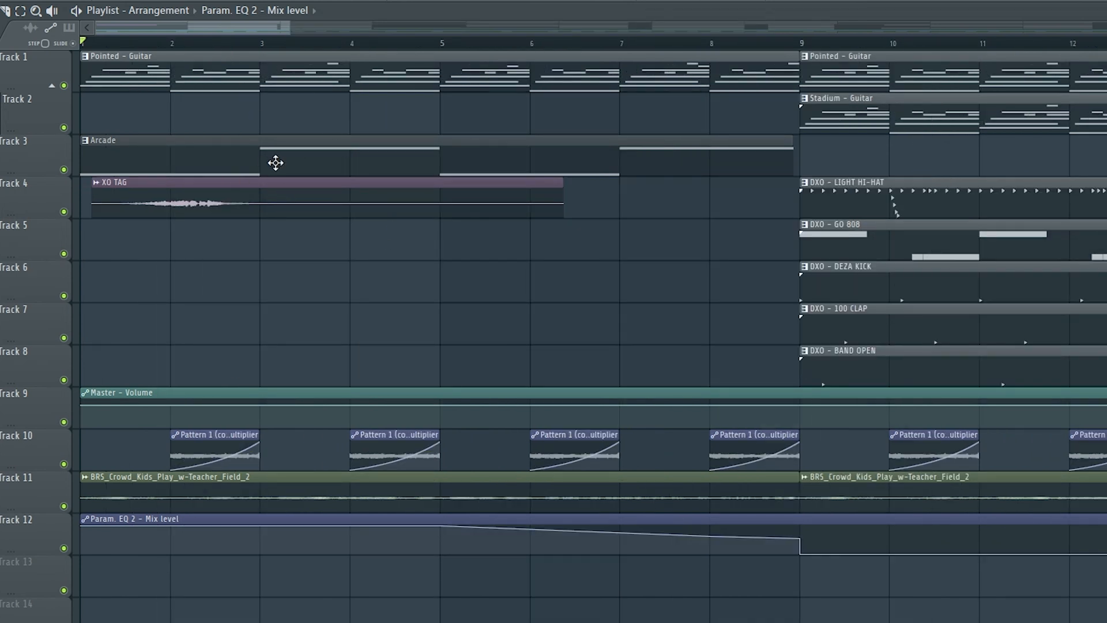
mouse_move(314, 501)
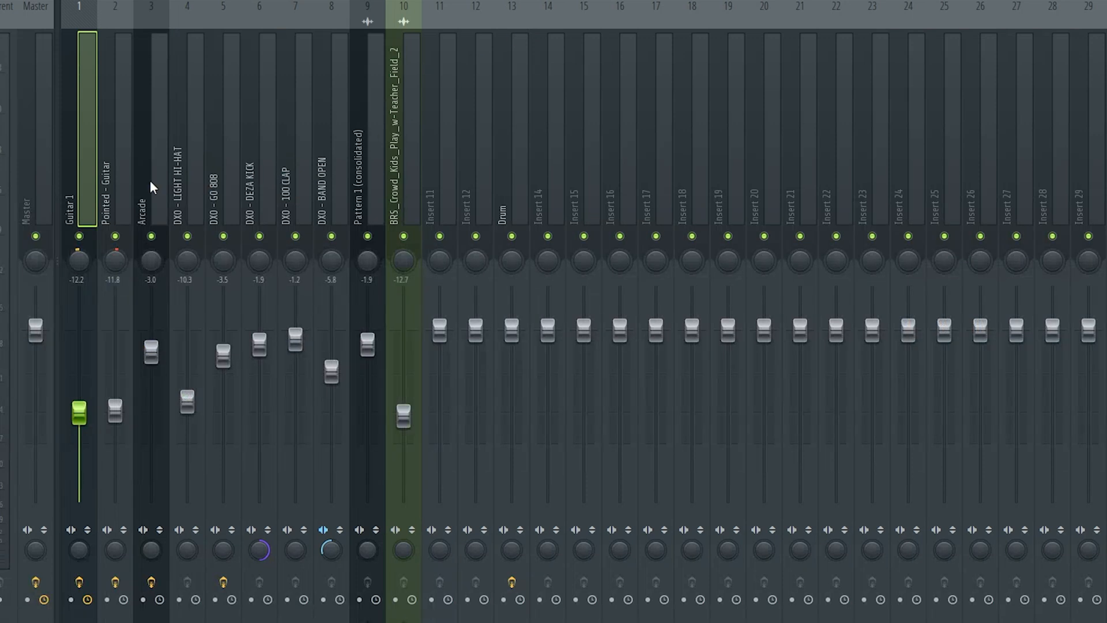
mouse_move(81, 212)
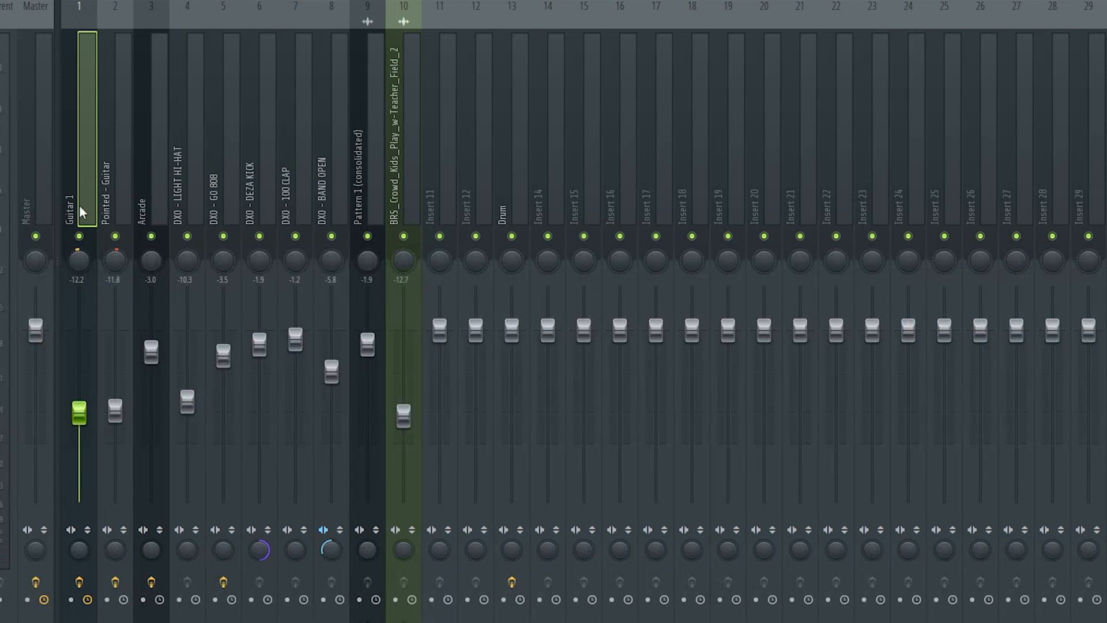
mouse_move(85, 127)
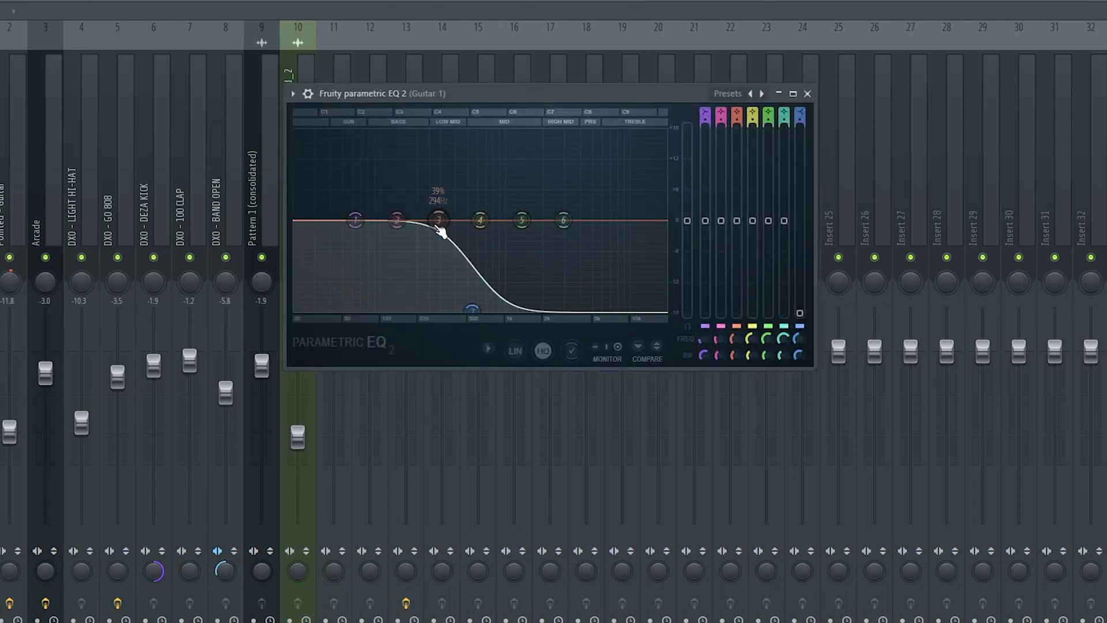
mouse_move(456, 249)
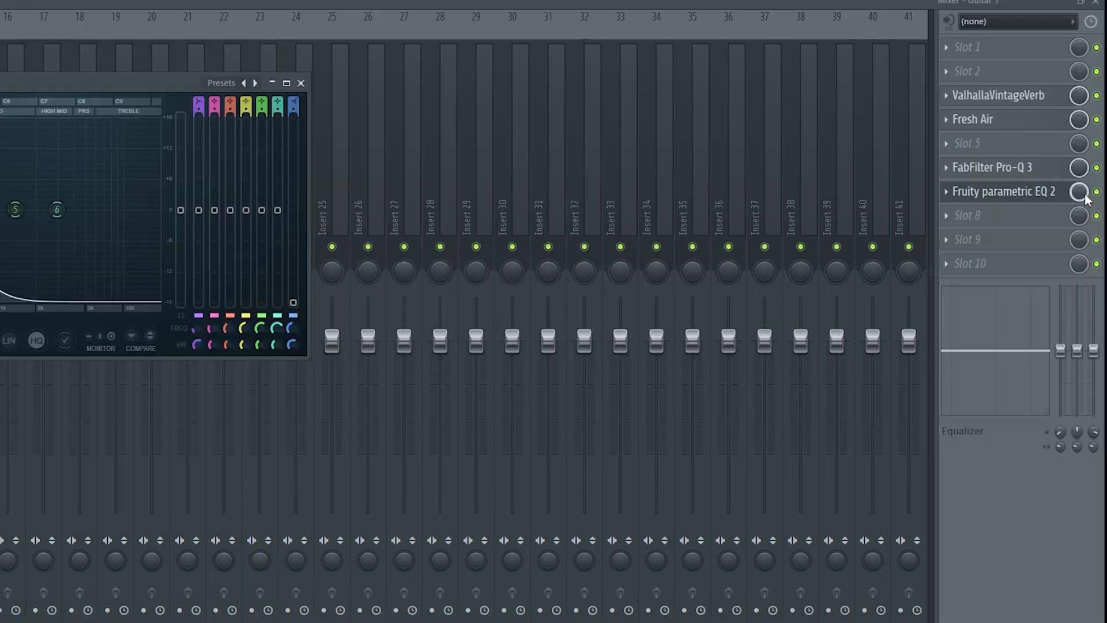
Step: Create an automation clip for the Fruity parametric EQ 2 mix knob on Guitar 1
right_click(1079, 191)
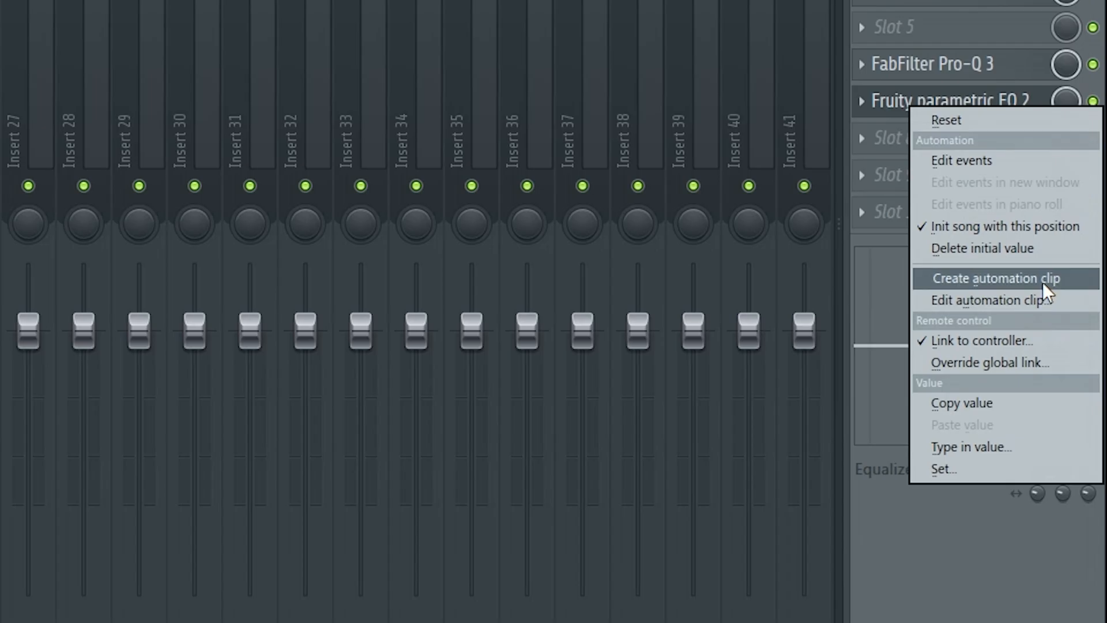
click(991, 277)
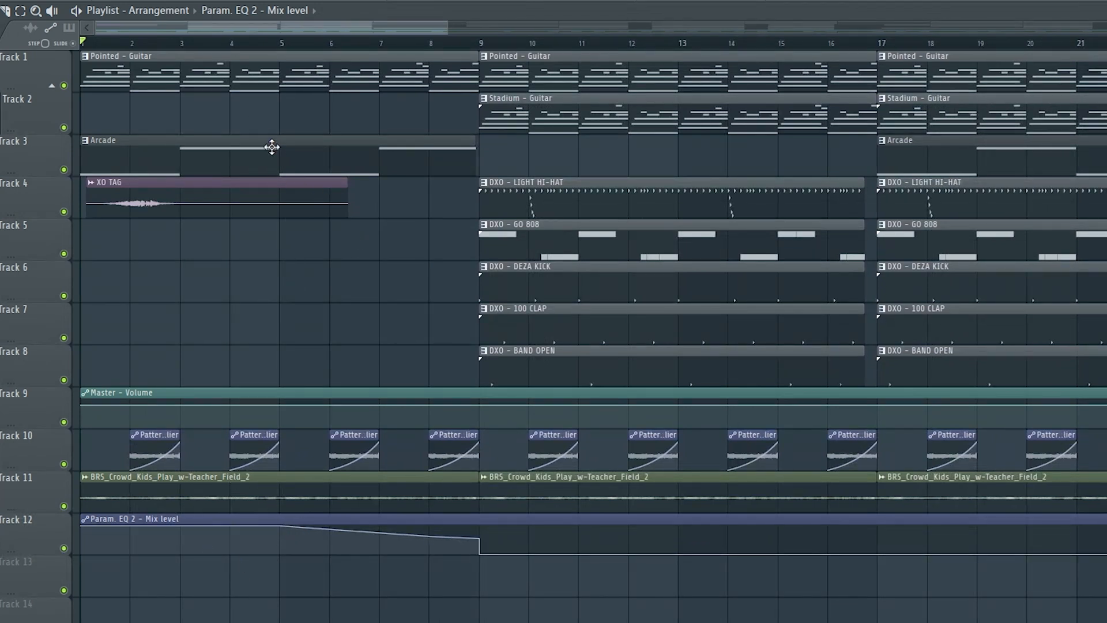
mouse_move(283, 98)
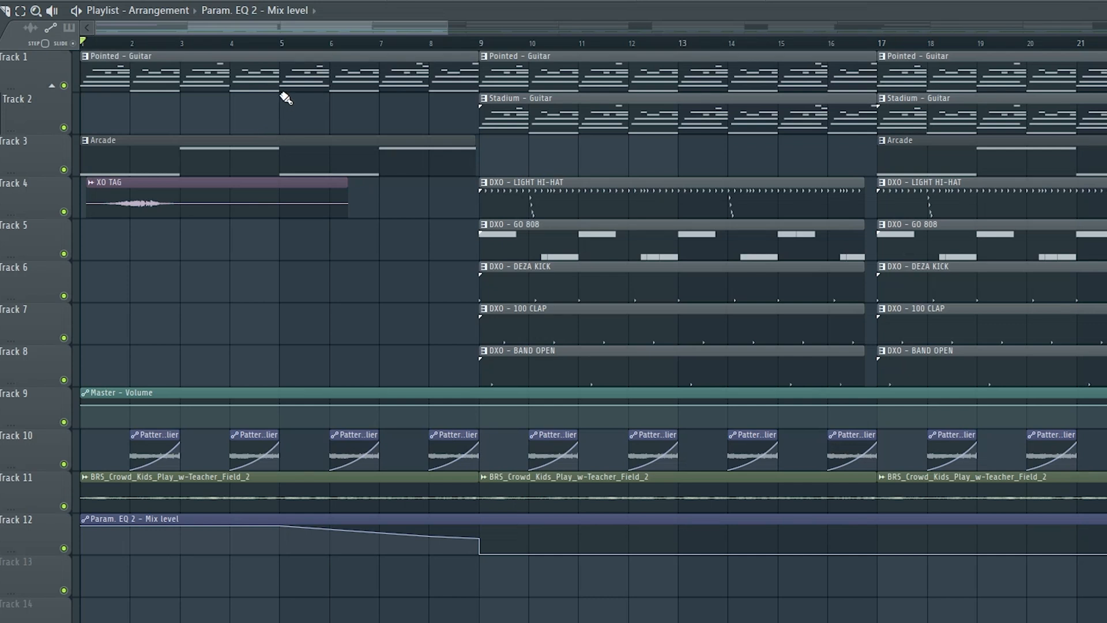
mouse_move(281, 195)
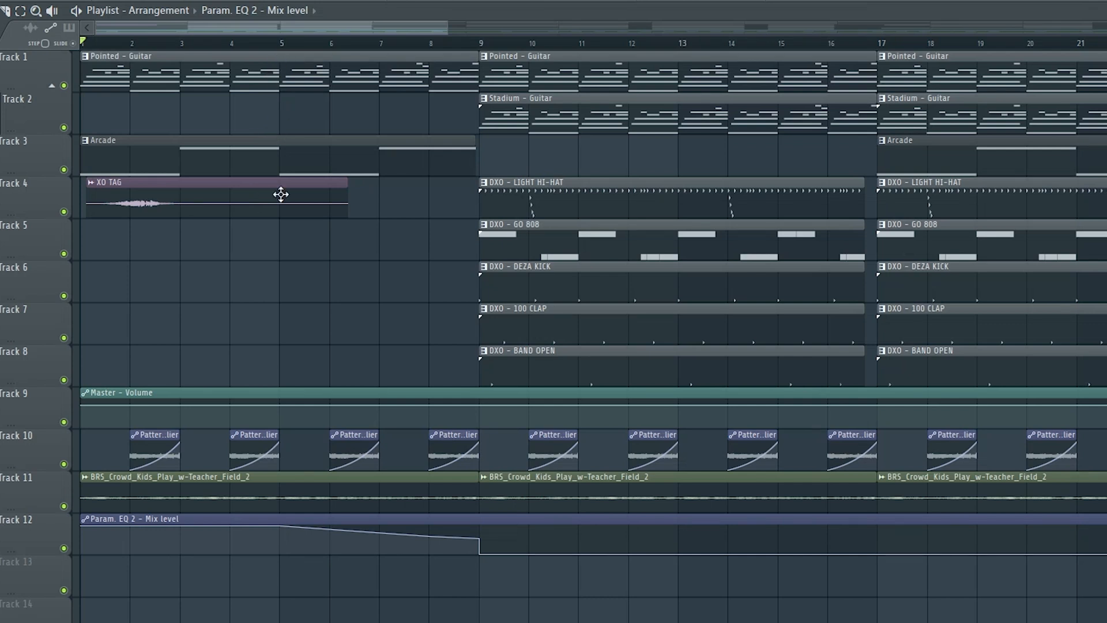